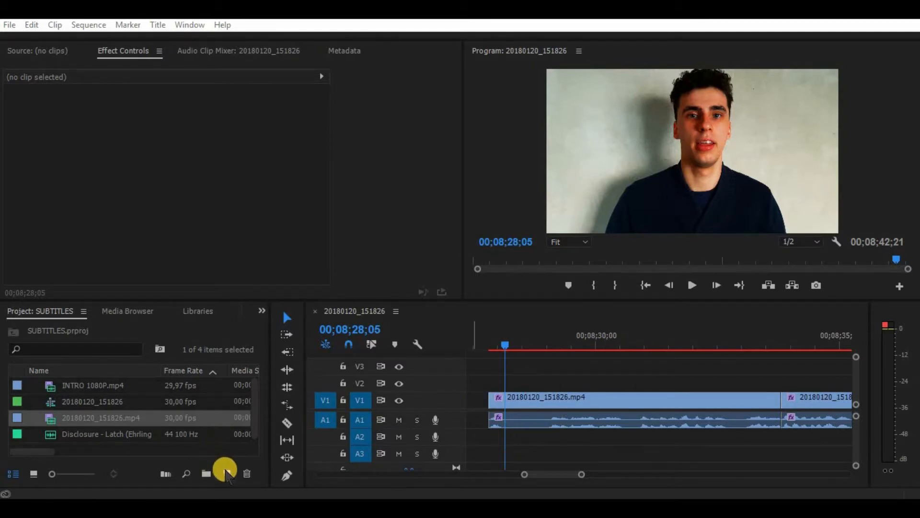
# Start a new Captions item from New Item and accept the default video settings
pyautogui.click(225, 474)
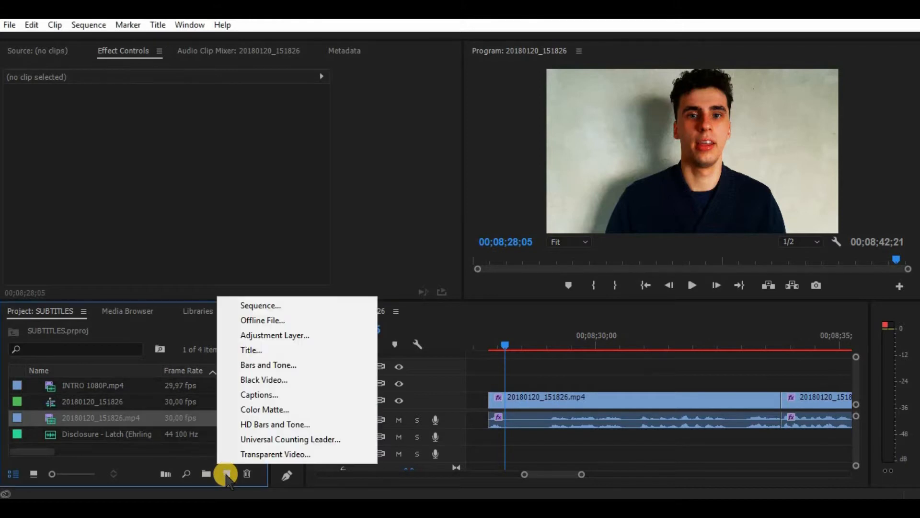
pyautogui.click(259, 394)
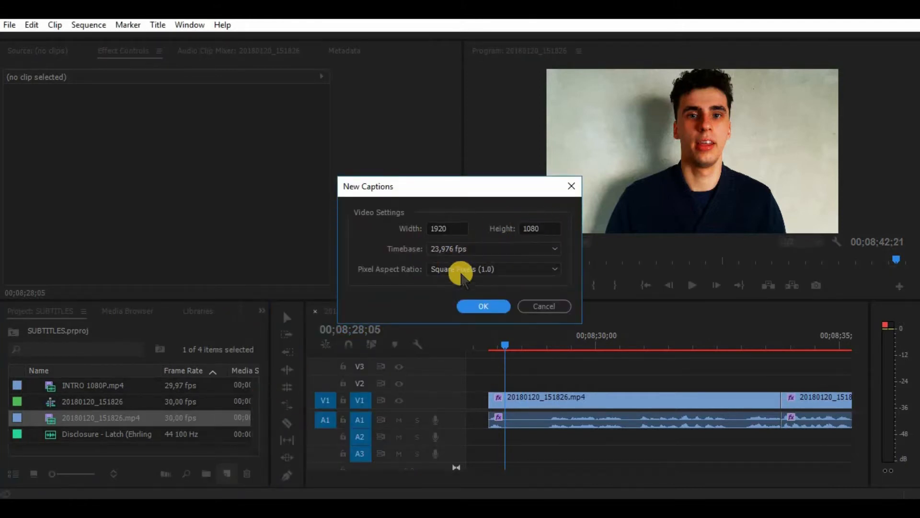
pyautogui.click(483, 305)
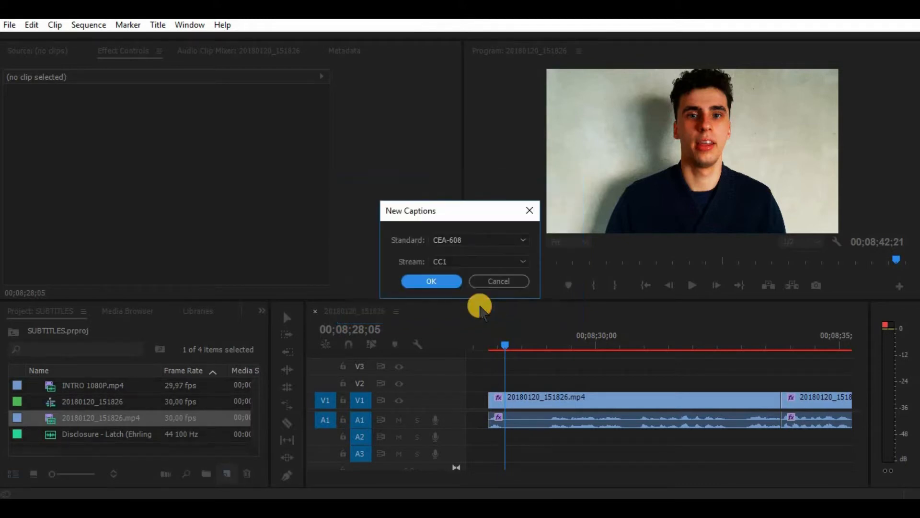
# Set the caption standard to Open Captions and confirm the new captions item
pyautogui.click(478, 240)
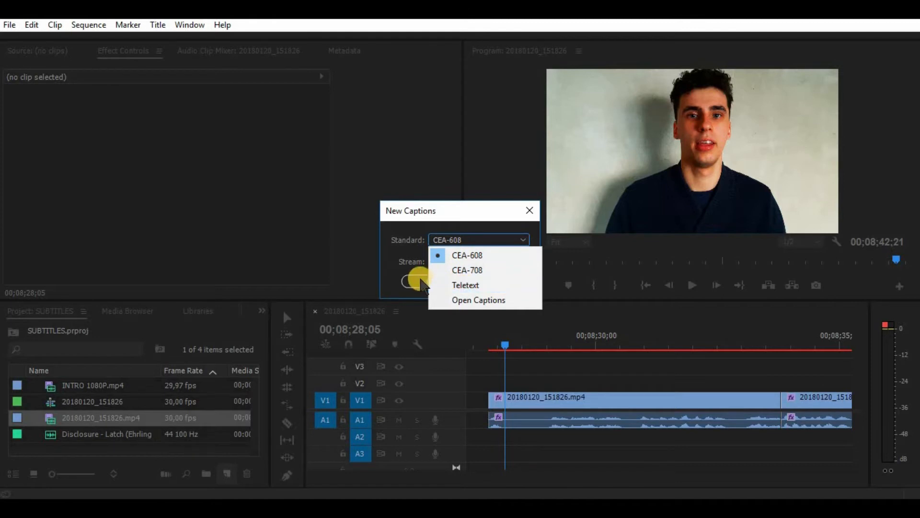
pyautogui.moveTo(477, 300)
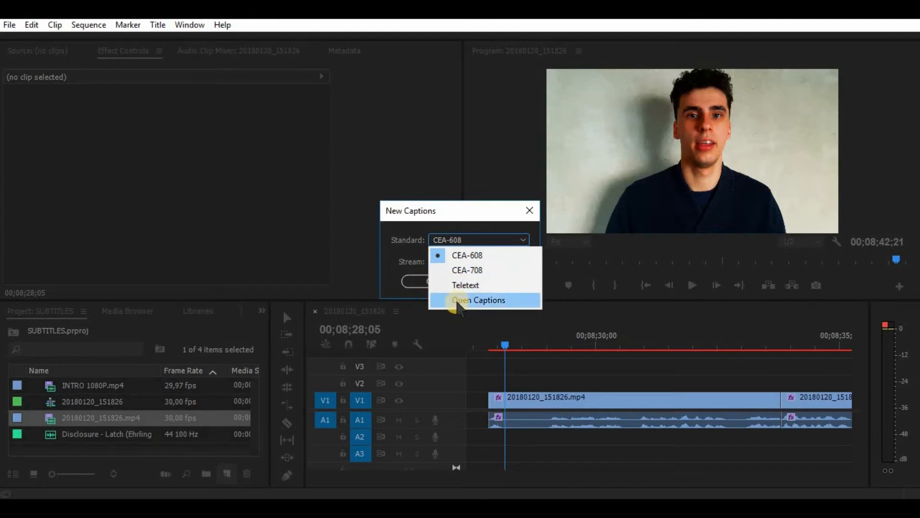
pyautogui.click(478, 300)
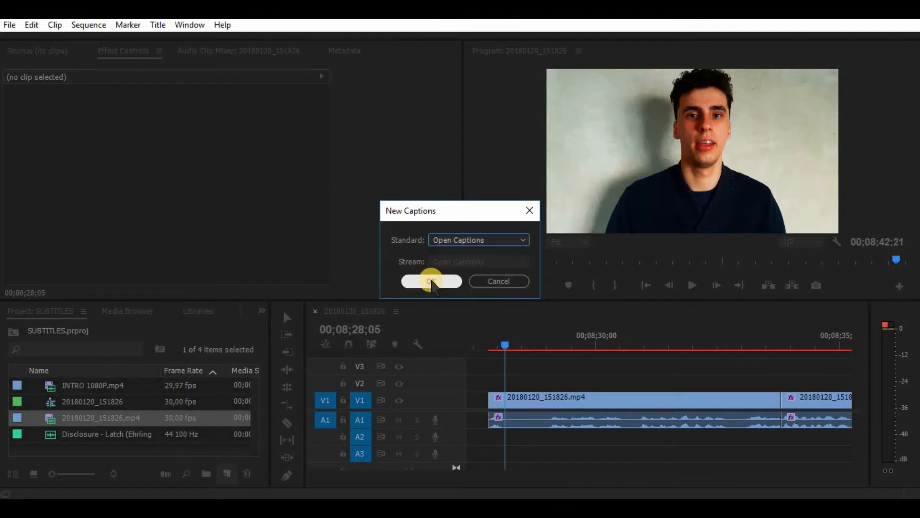
pyautogui.click(431, 281)
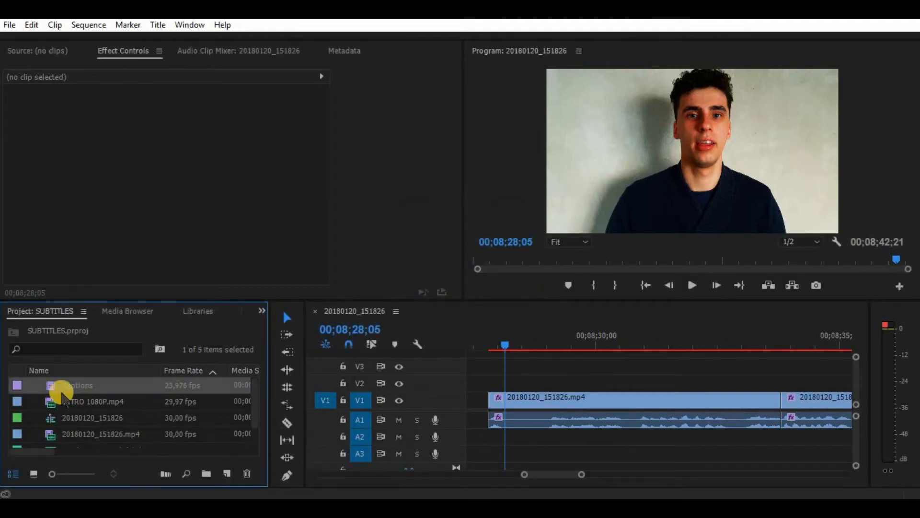
# Place the Captions item on V2 above the talking-head clip and open it for editing
pyautogui.moveTo(64, 385); pyautogui.dragTo(490, 381)
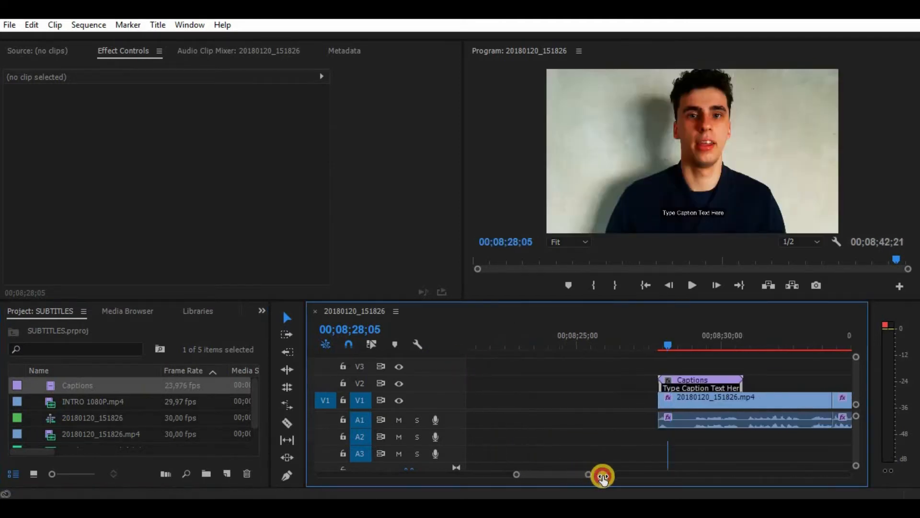
pyautogui.moveTo(739, 400); pyautogui.dragTo(775, 383)
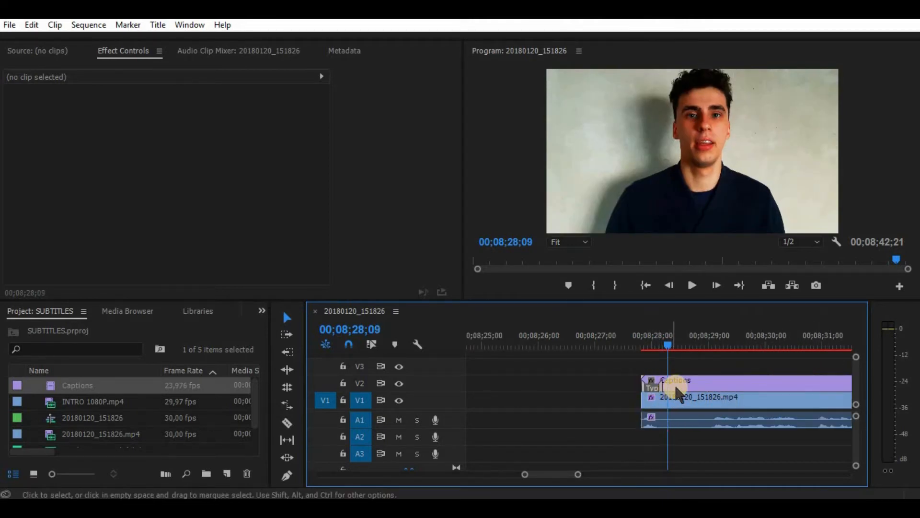
pyautogui.doubleClick(675, 383)
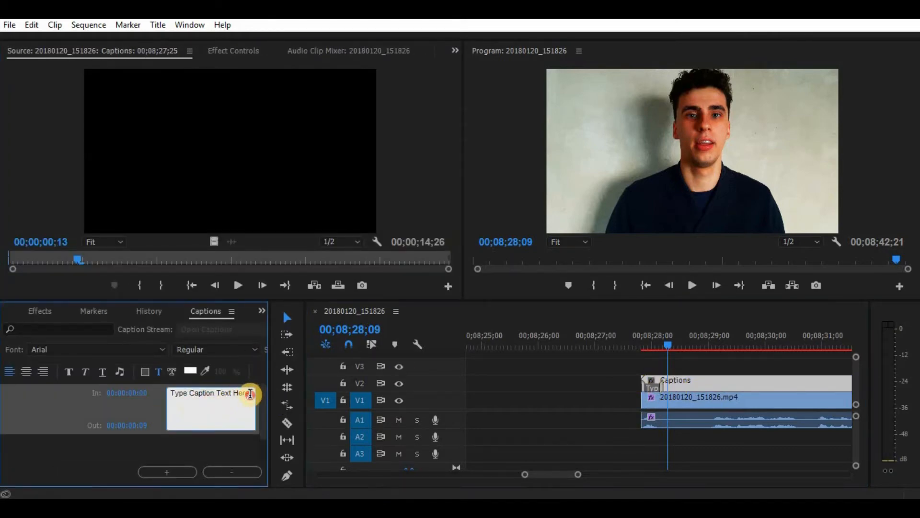
# Enter the caption texts 'Hey!' and 'So in this video I want to show you'
pyautogui.write('Hey!')
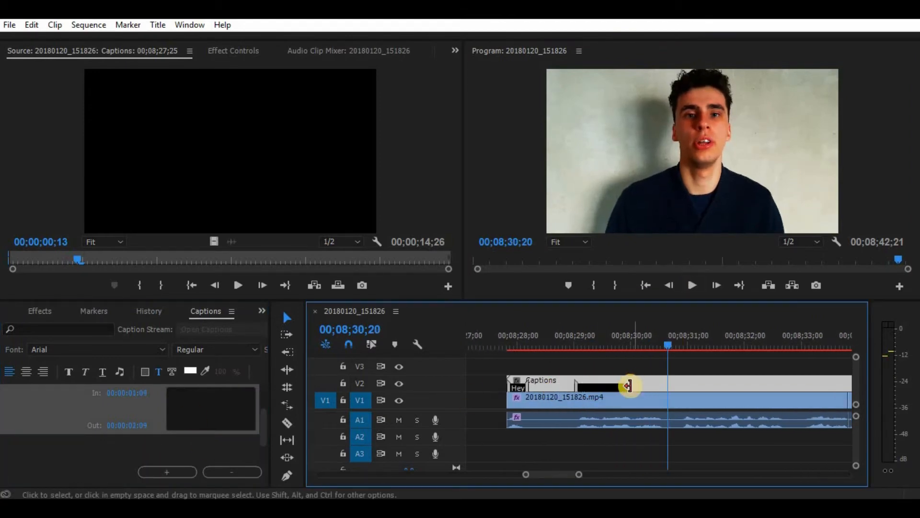
pyautogui.write('So in this vie')
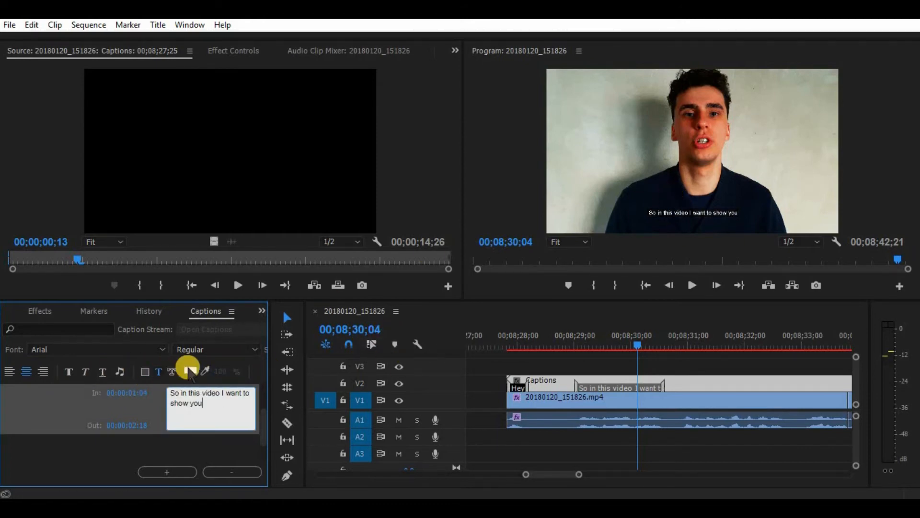
# Colour the second caption's text red, adjust its background colour and confirm
pyautogui.click(189, 372)
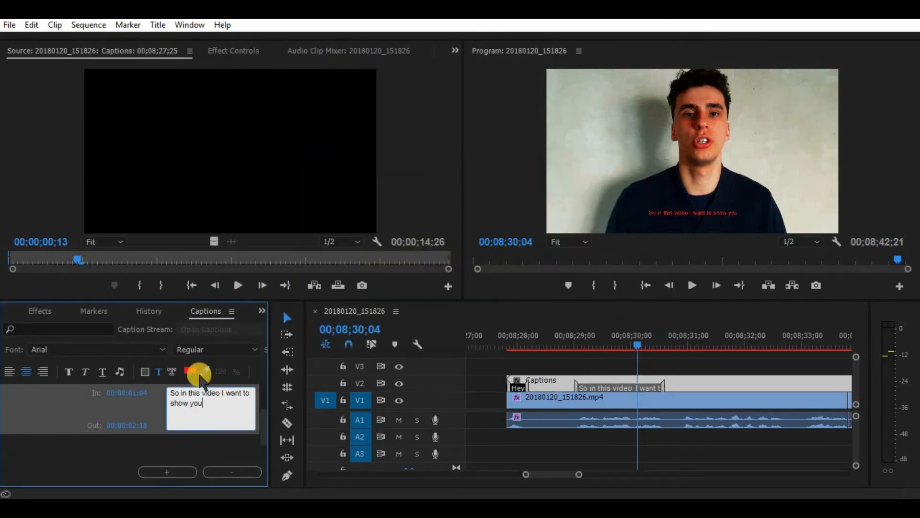
pyautogui.click(198, 371)
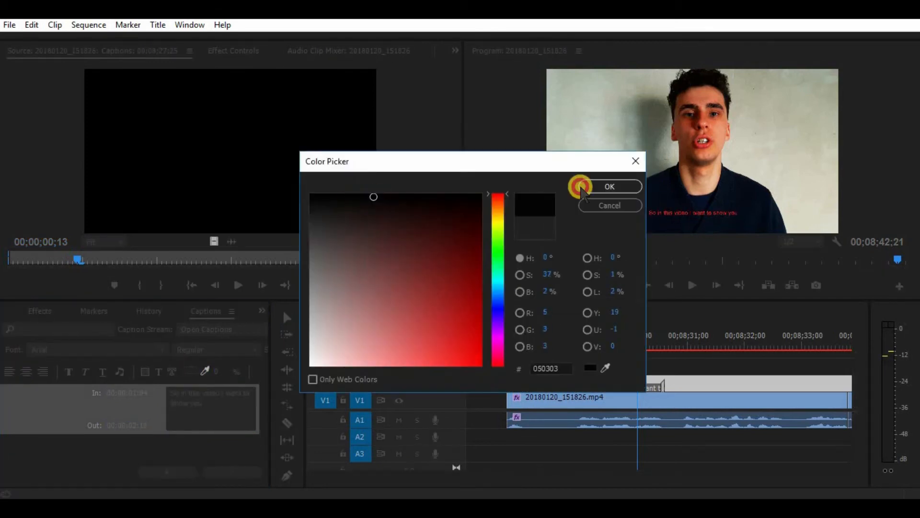
pyautogui.click(608, 187)
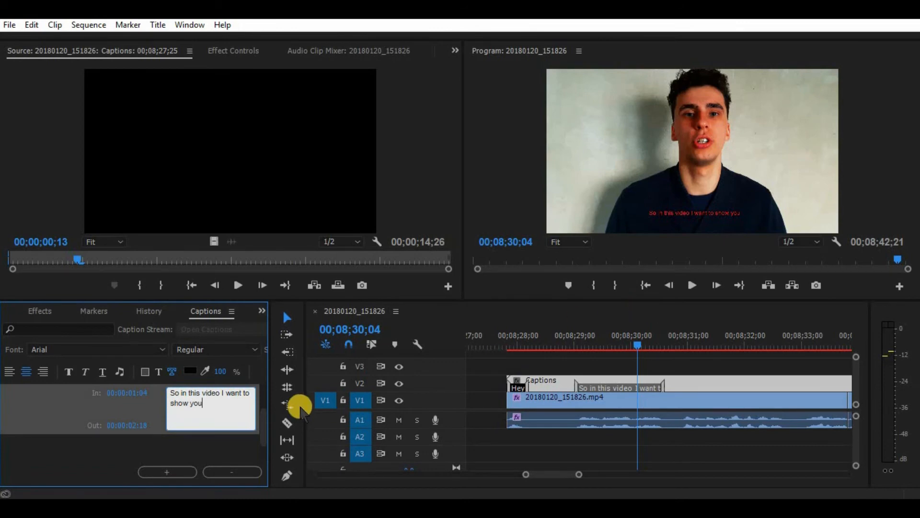
pyautogui.click(232, 51)
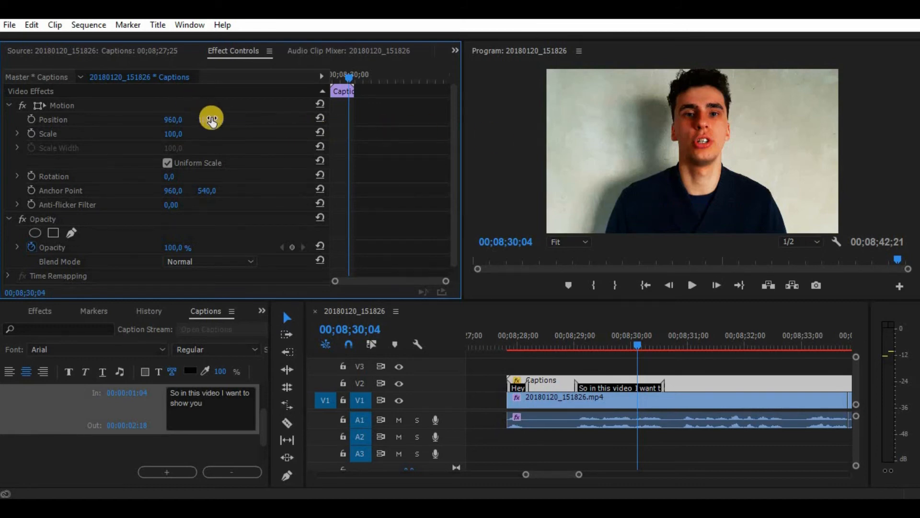
# Raise the captions' Scale from 100 to 200 and move the playhead before them
pyautogui.moveTo(207, 118); pyautogui.dragTo(178, 124)
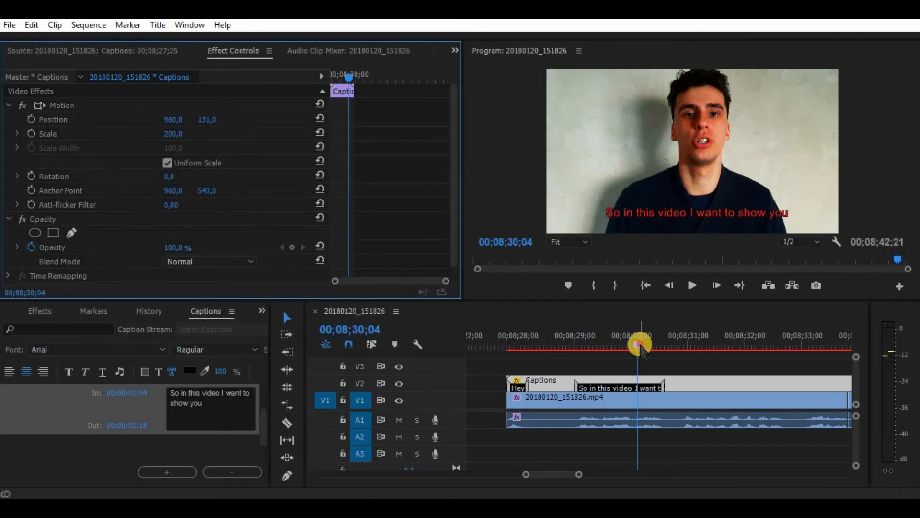
pyautogui.click(692, 284)
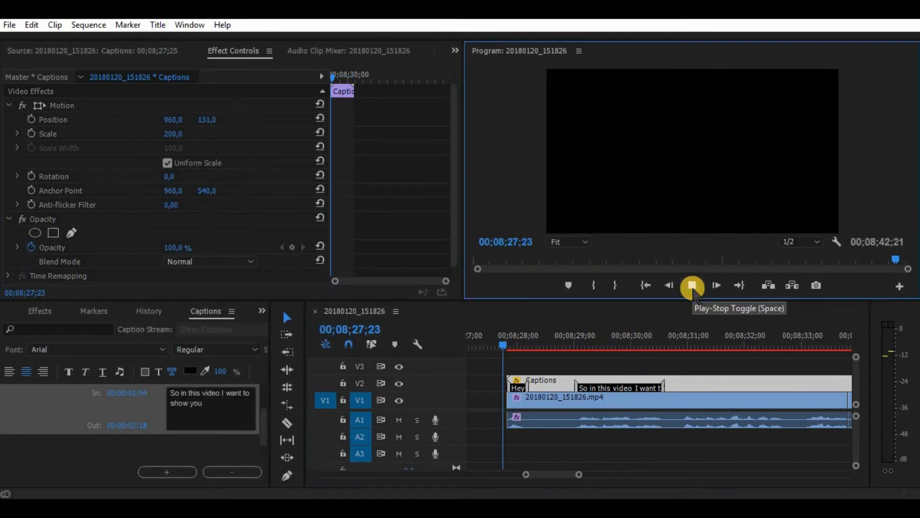
# Play the sequence so the enlarged 'Hey!' caption shows over the speaker
pyautogui.click(692, 286)
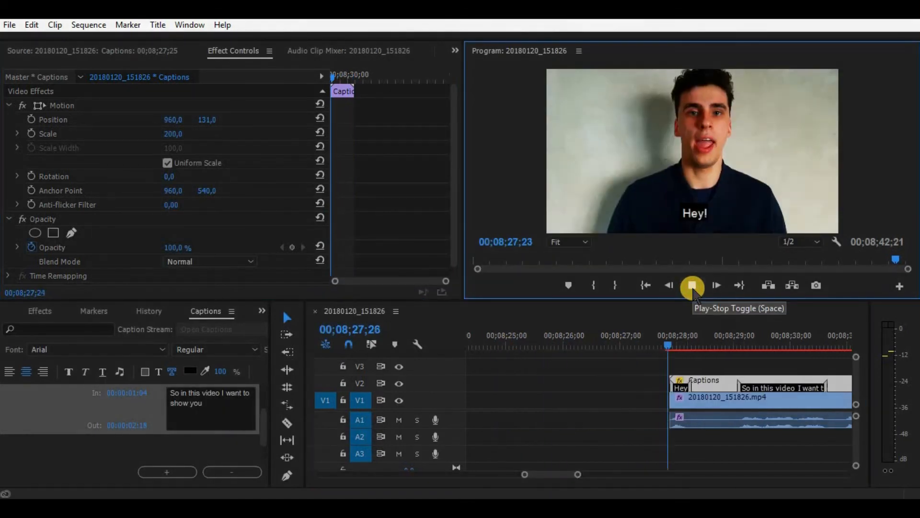
pyautogui.click(692, 286)
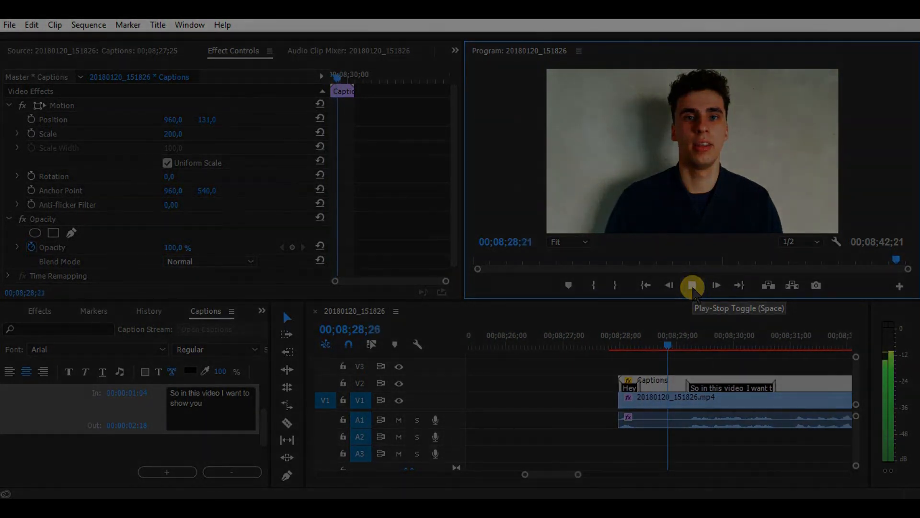